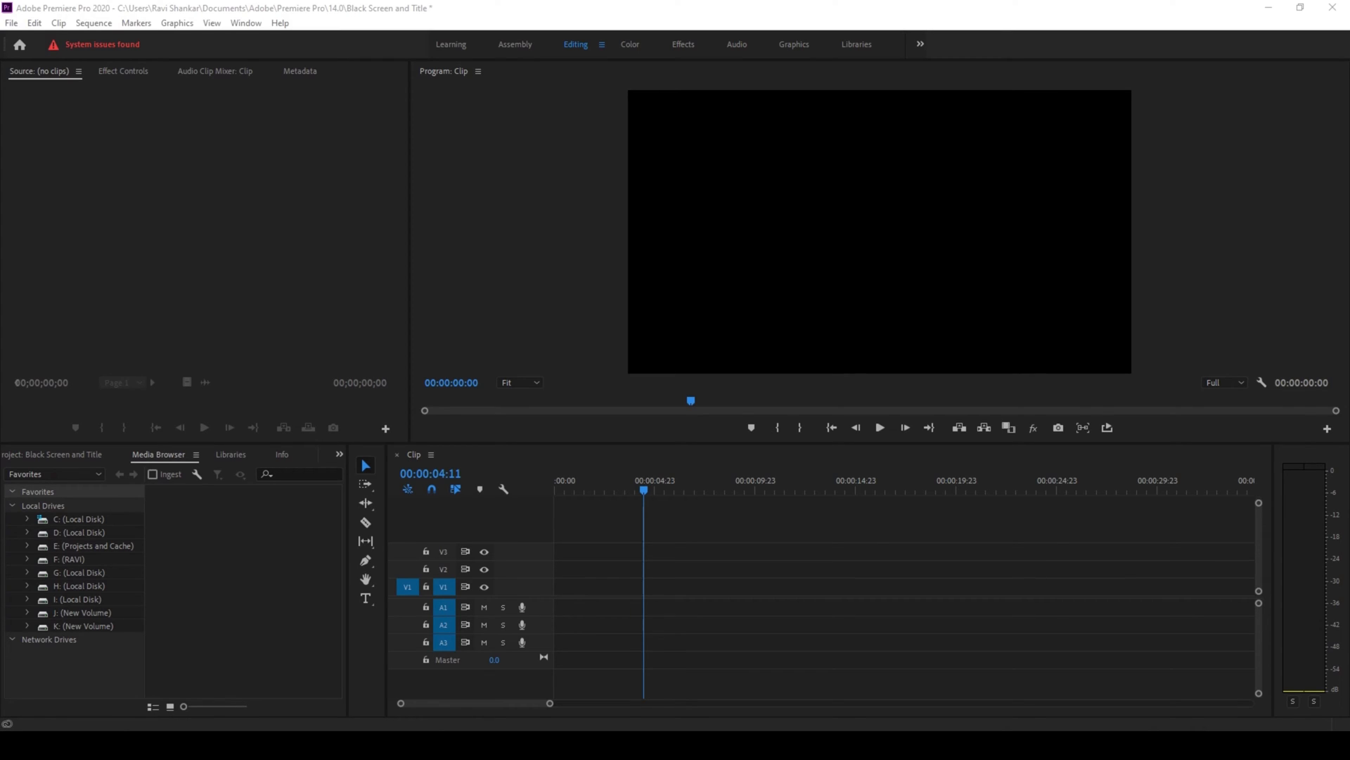
{"action": "mouse_move", "coordinate": [133, 78]}
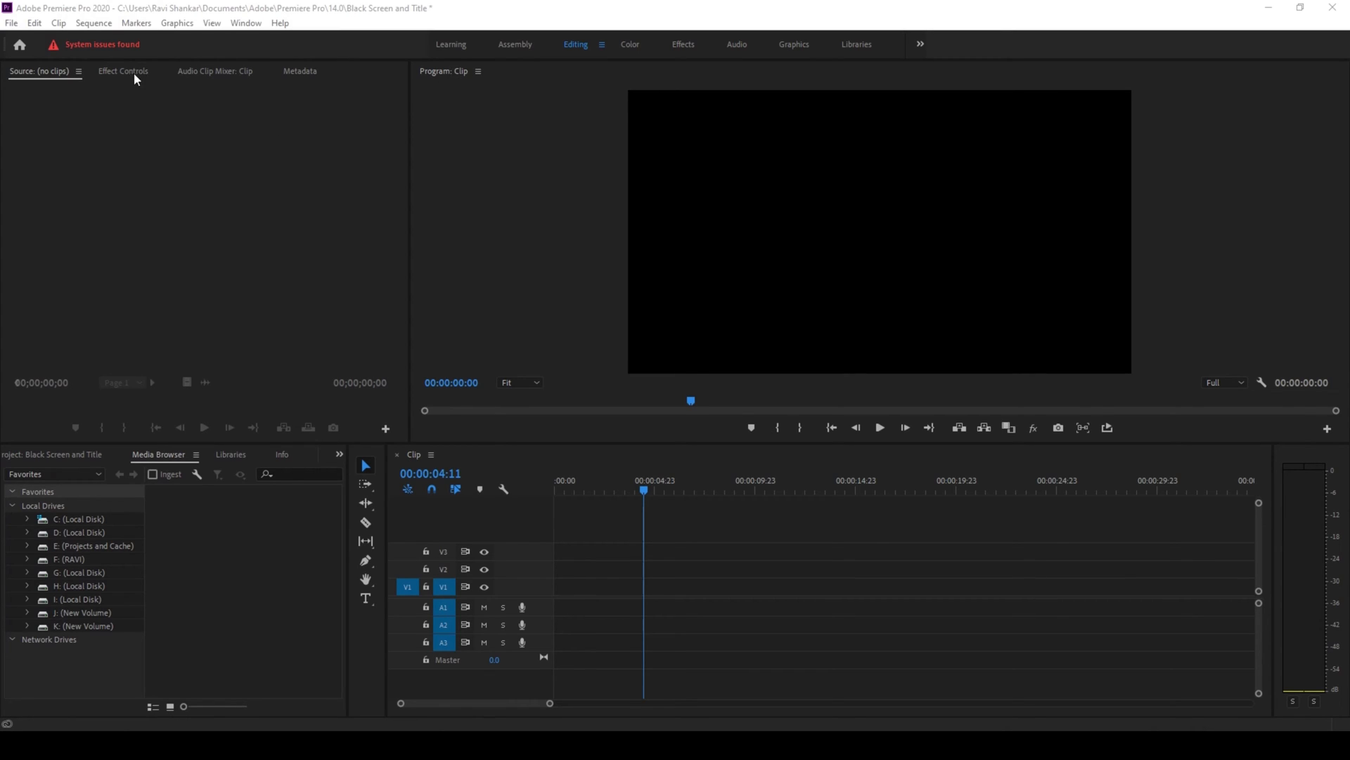
Close the Effect Controls panel from its tab, leaving the Audio Clip Mixer visible
{"action": "left_click", "coordinate": [158, 70]}
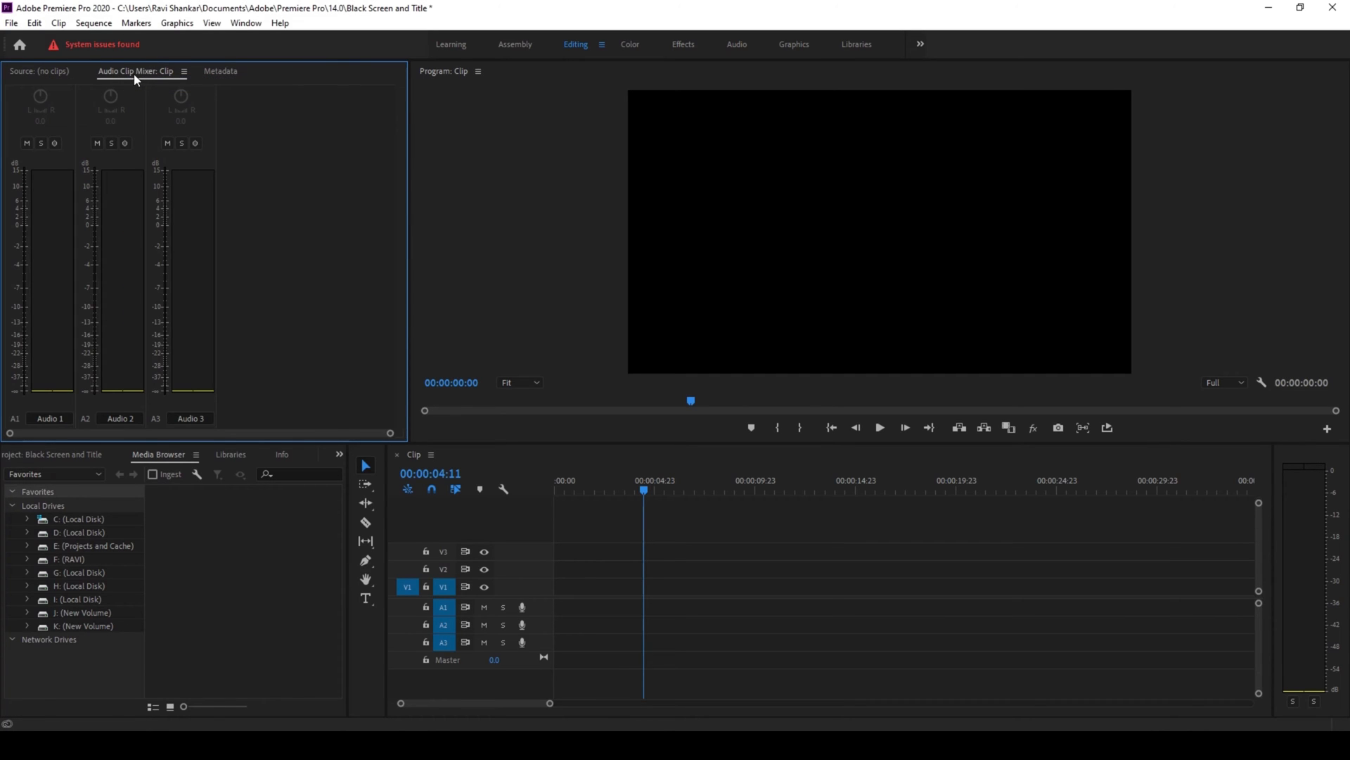
{"action": "mouse_move", "coordinate": [176, 88]}
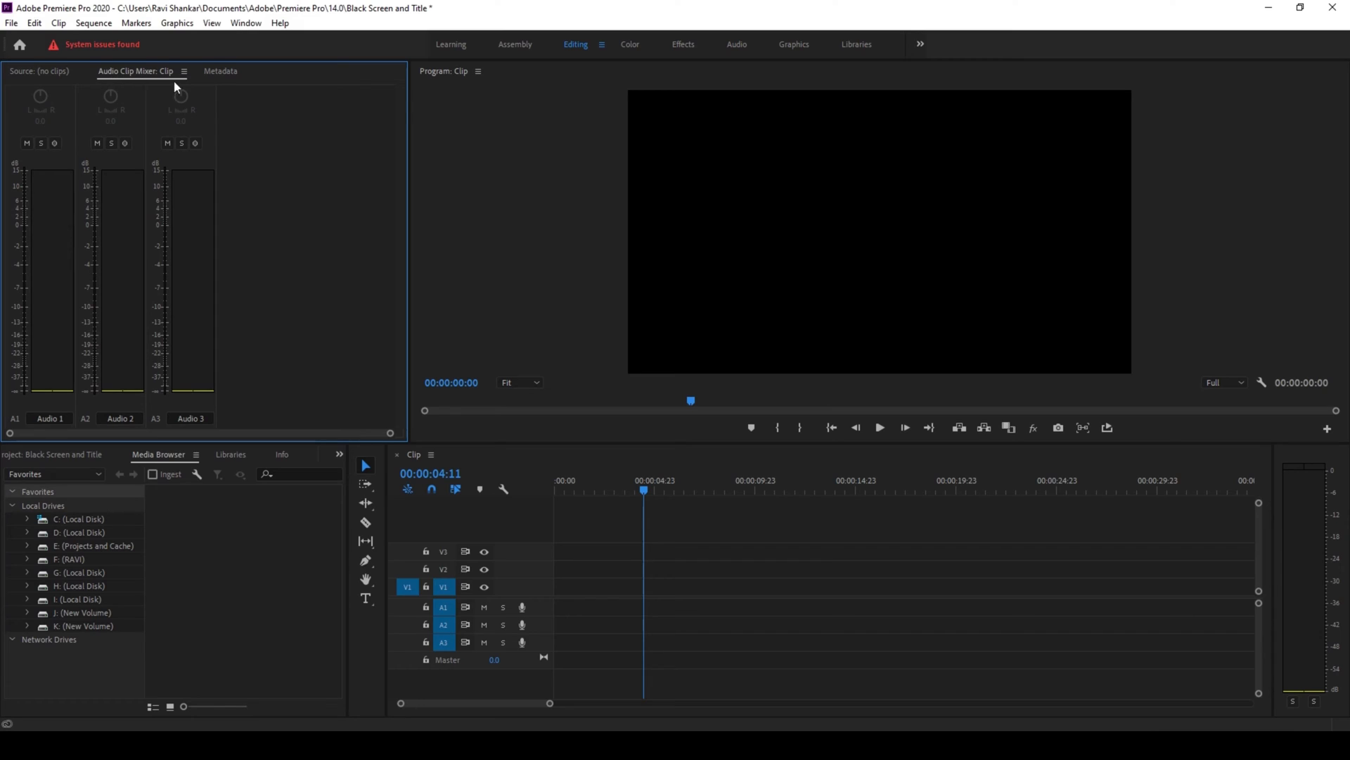
{"action": "mouse_move", "coordinate": [399, 461]}
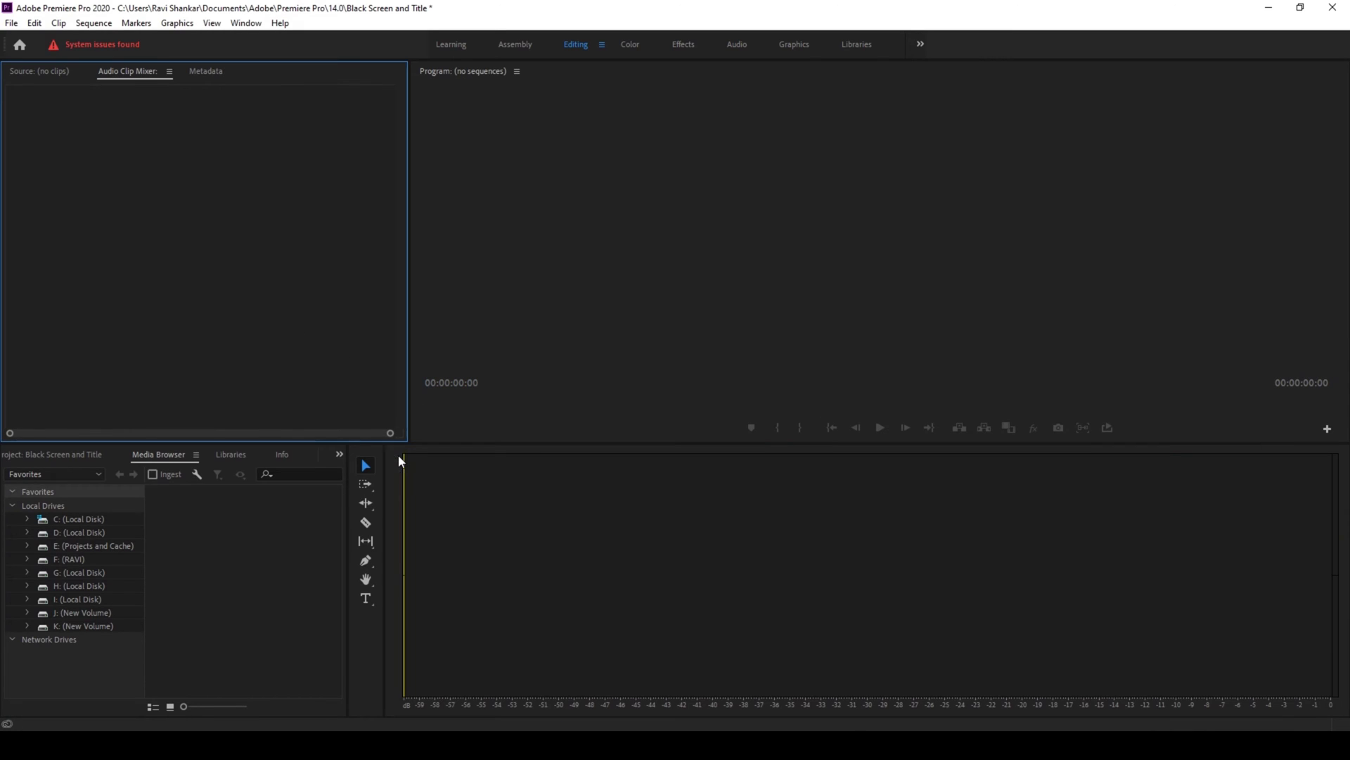
{"action": "mouse_move", "coordinate": [656, 470]}
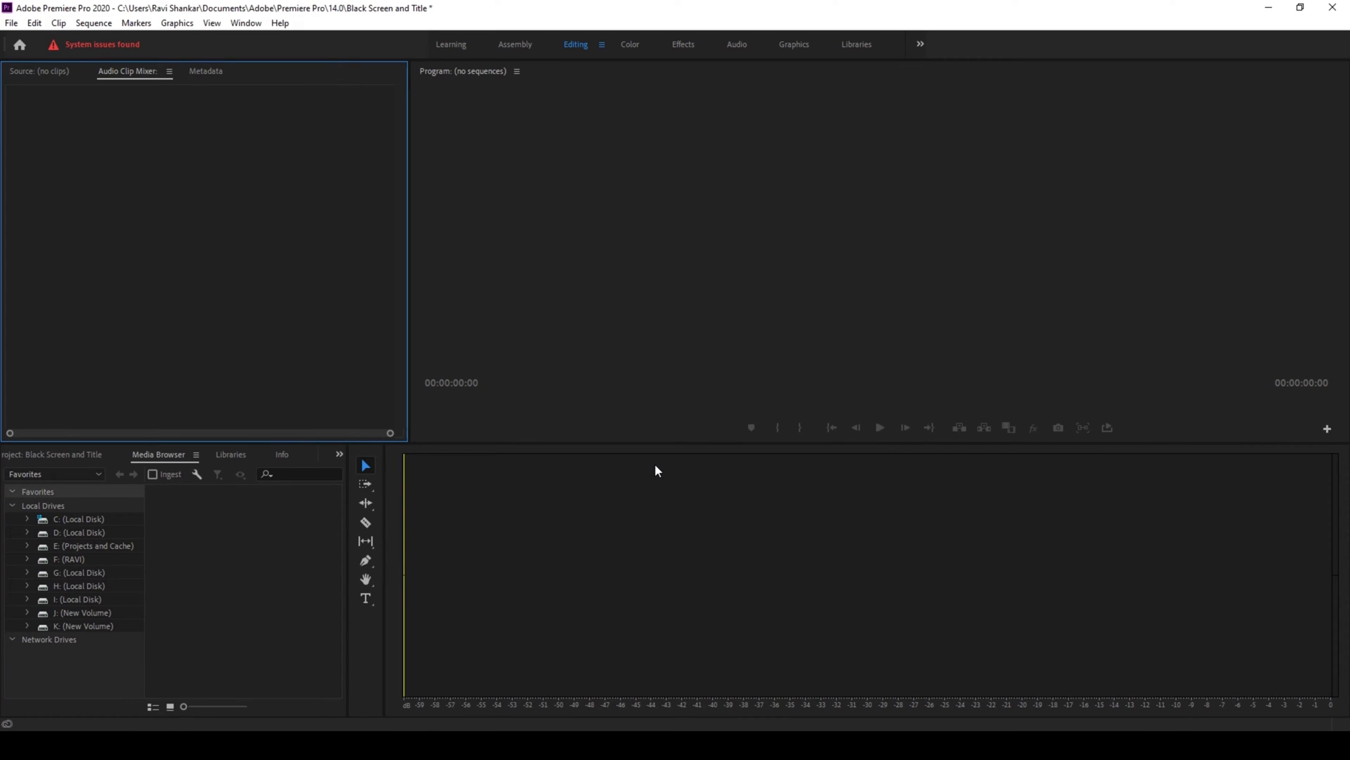
{"action": "mouse_move", "coordinate": [657, 495]}
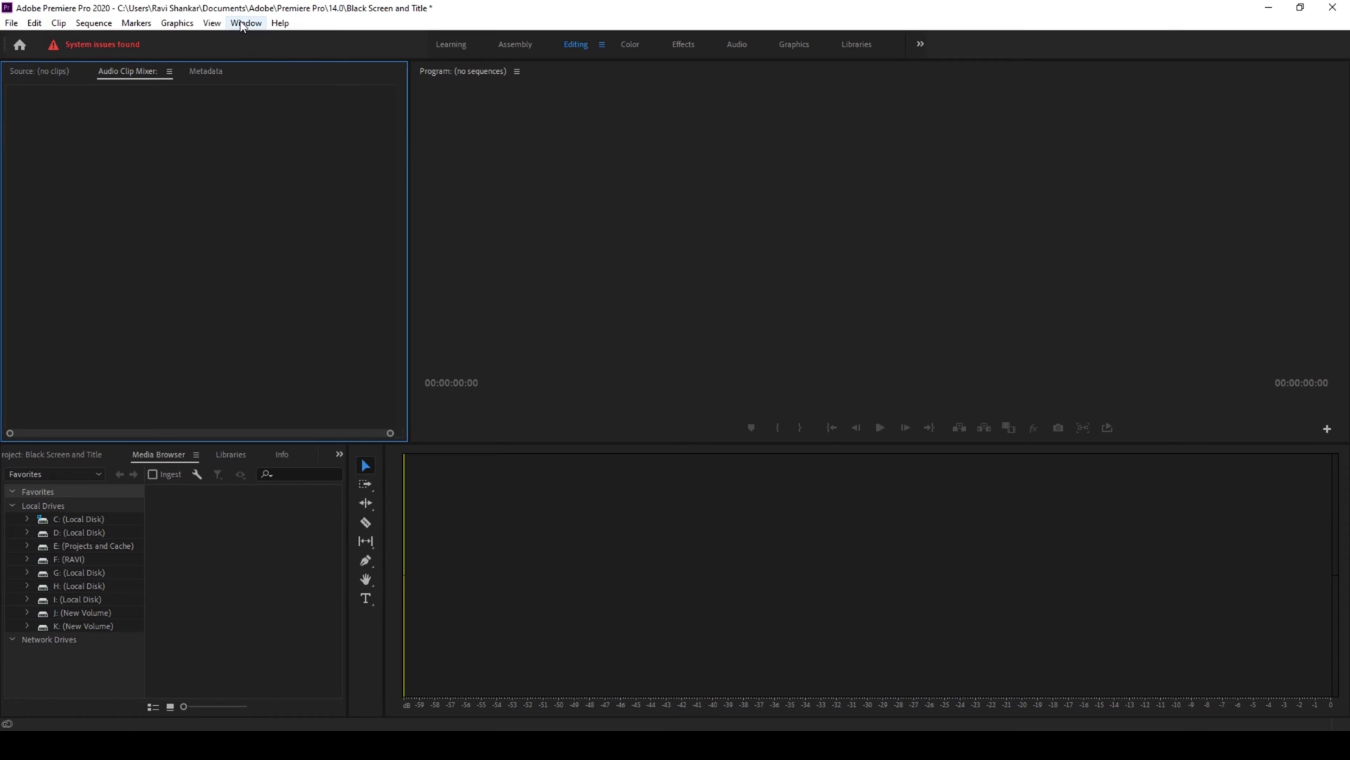
Reopen the Effect Controls panel from the Window menu
{"action": "left_click", "coordinate": [246, 22]}
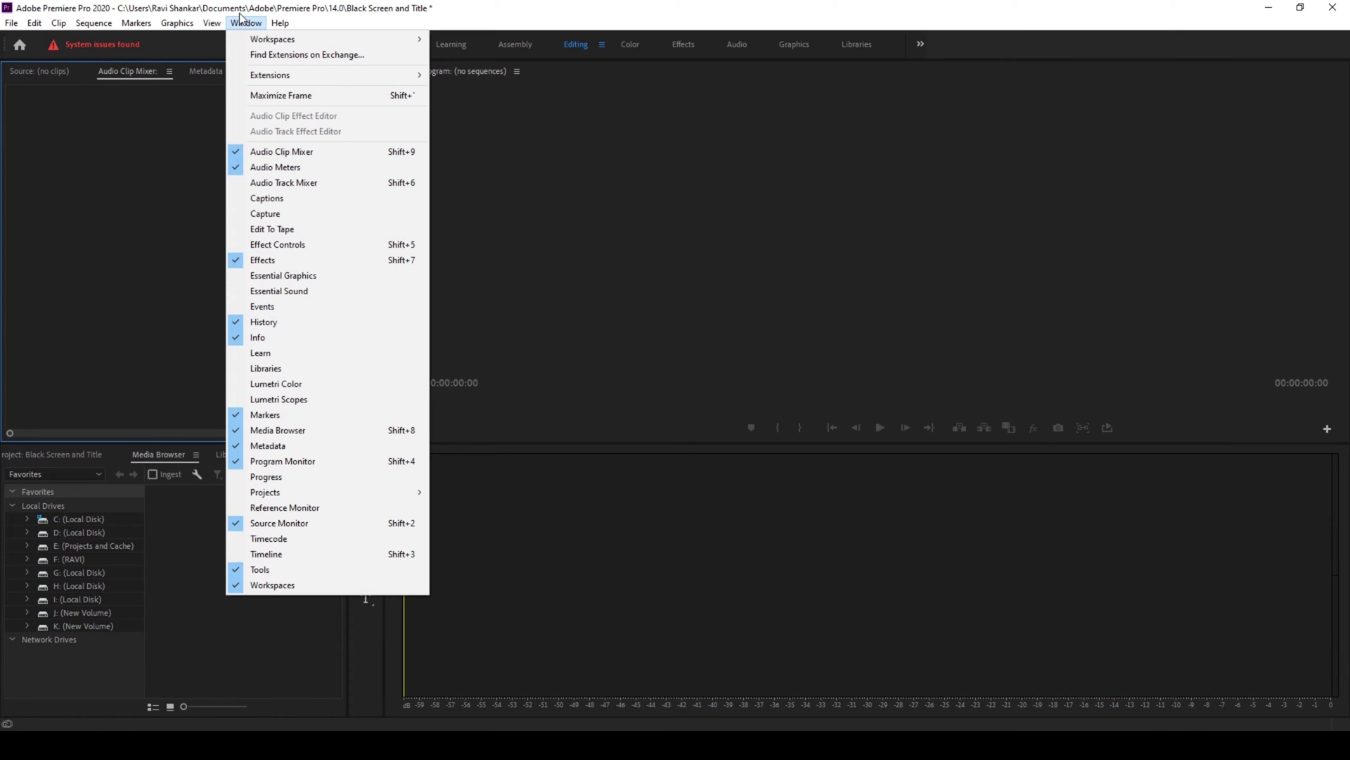
{"action": "mouse_move", "coordinate": [278, 244]}
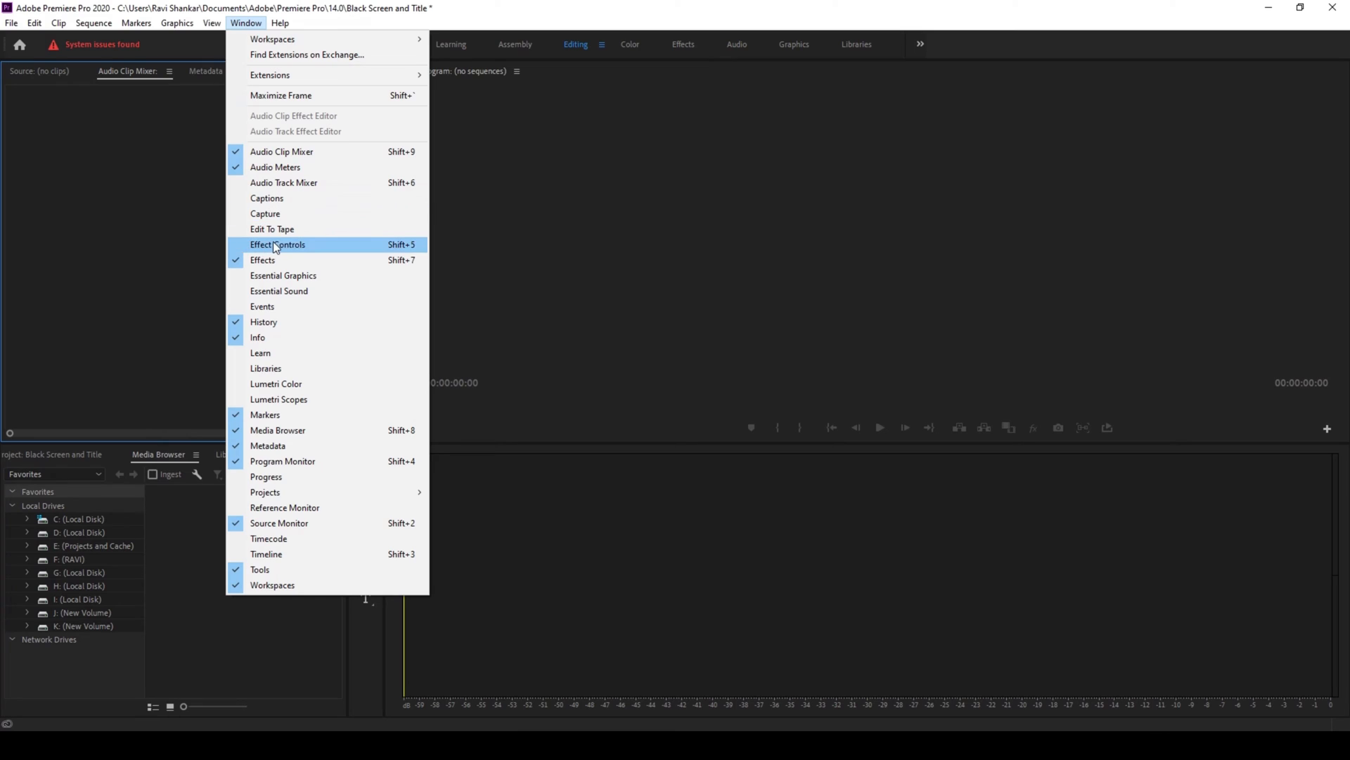
{"action": "left_click", "coordinate": [277, 245]}
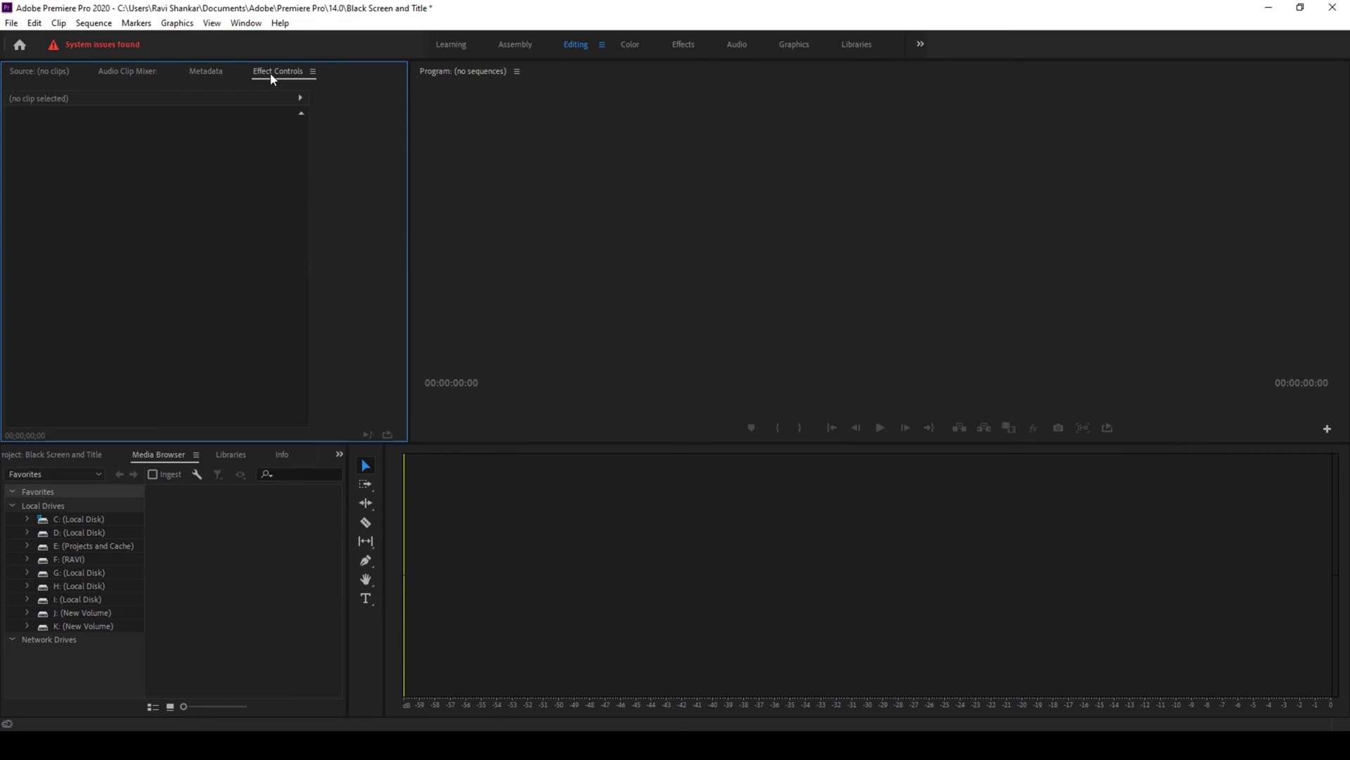
{"action": "mouse_move", "coordinate": [283, 122]}
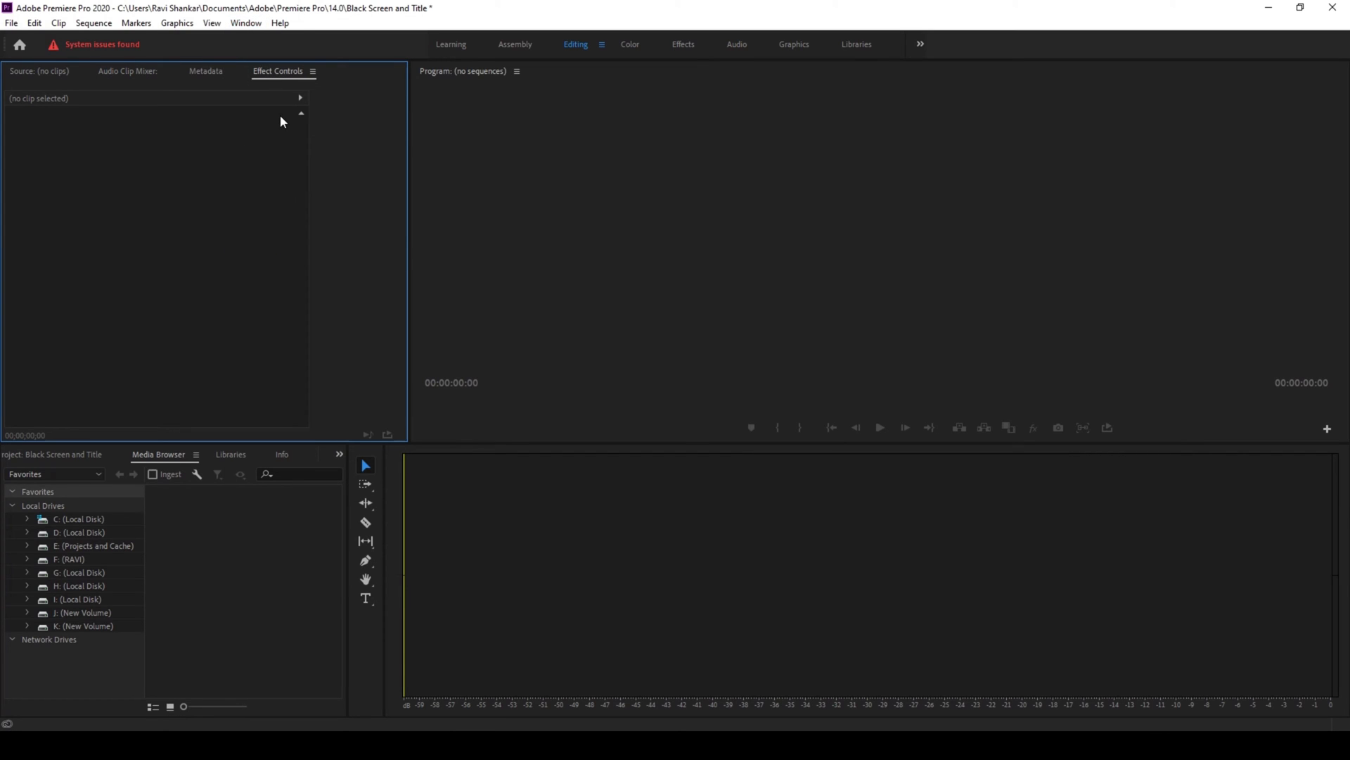
{"action": "mouse_move", "coordinate": [469, 488]}
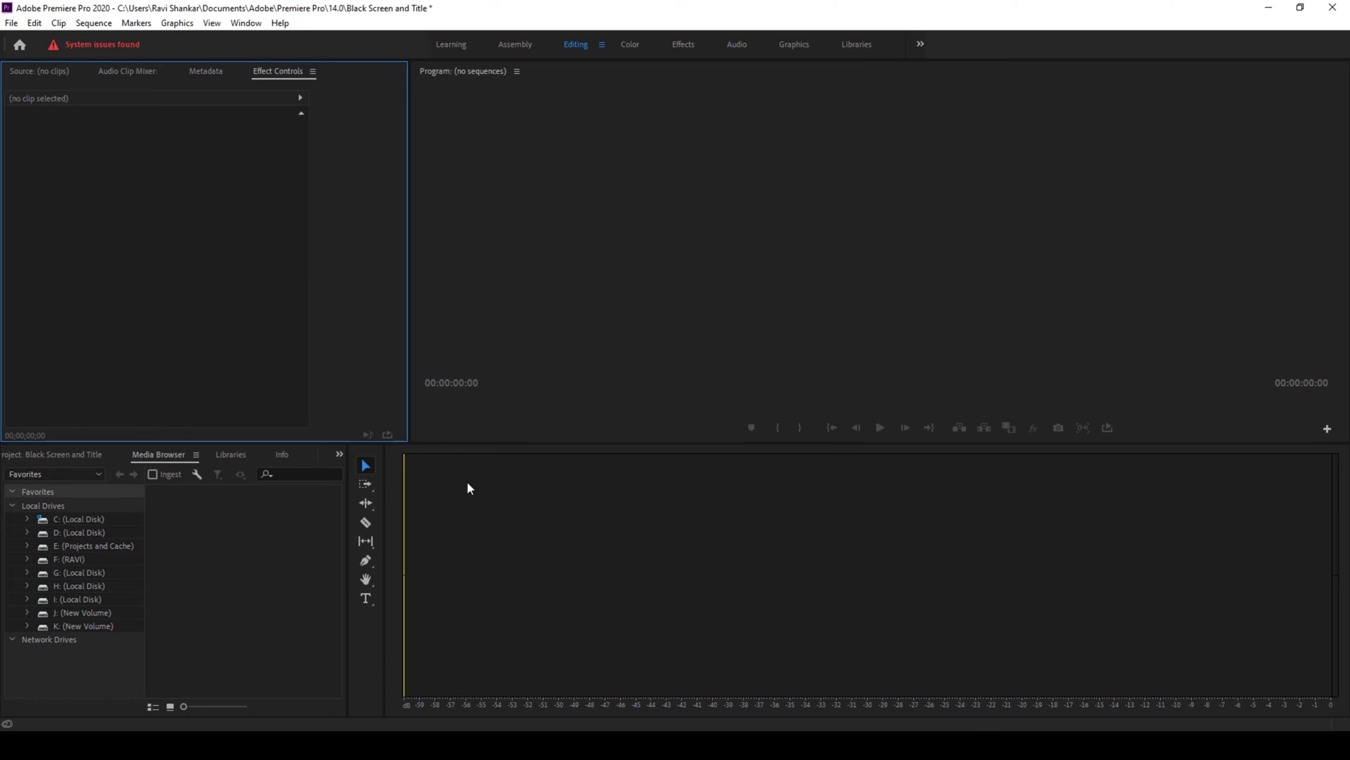
Reopen the Timeline panel from the Window menu, restoring both closed panels
{"action": "left_click", "coordinate": [245, 22]}
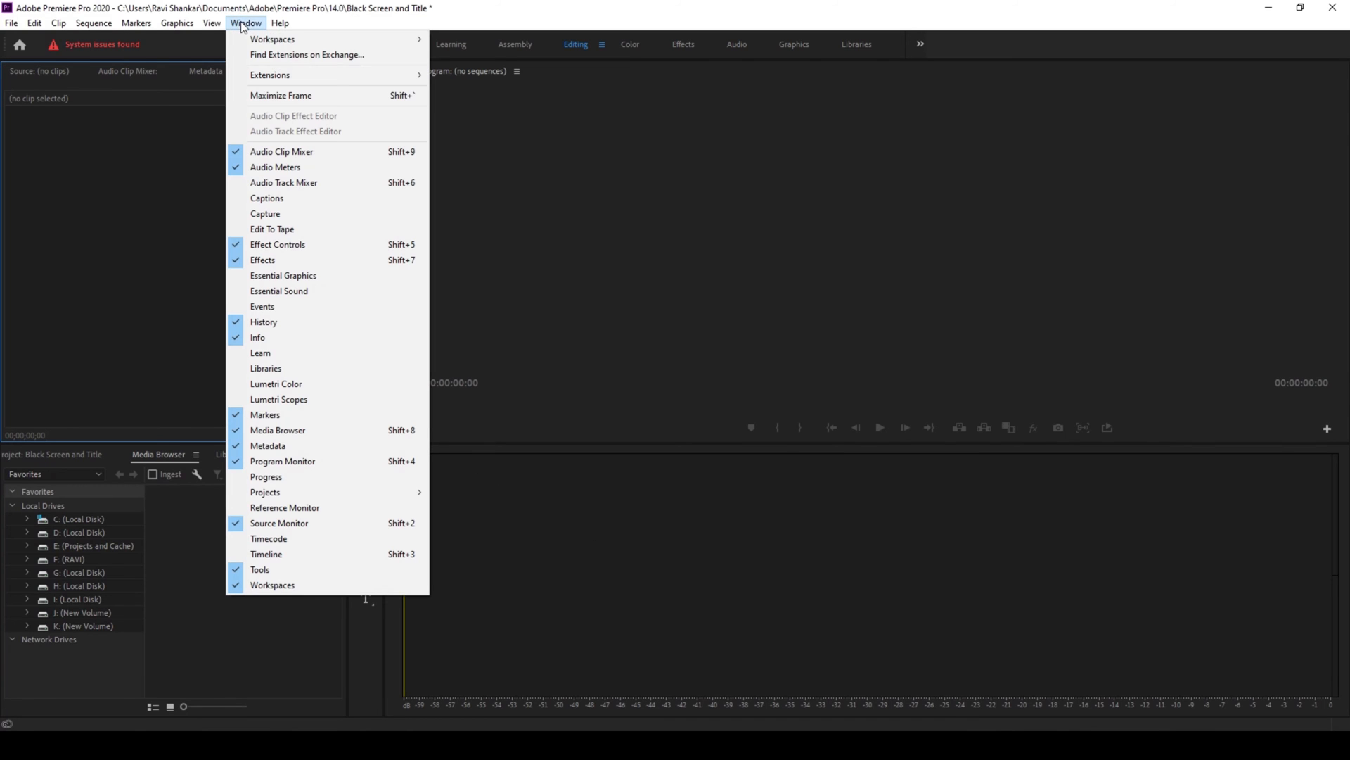
{"action": "mouse_move", "coordinate": [326, 369]}
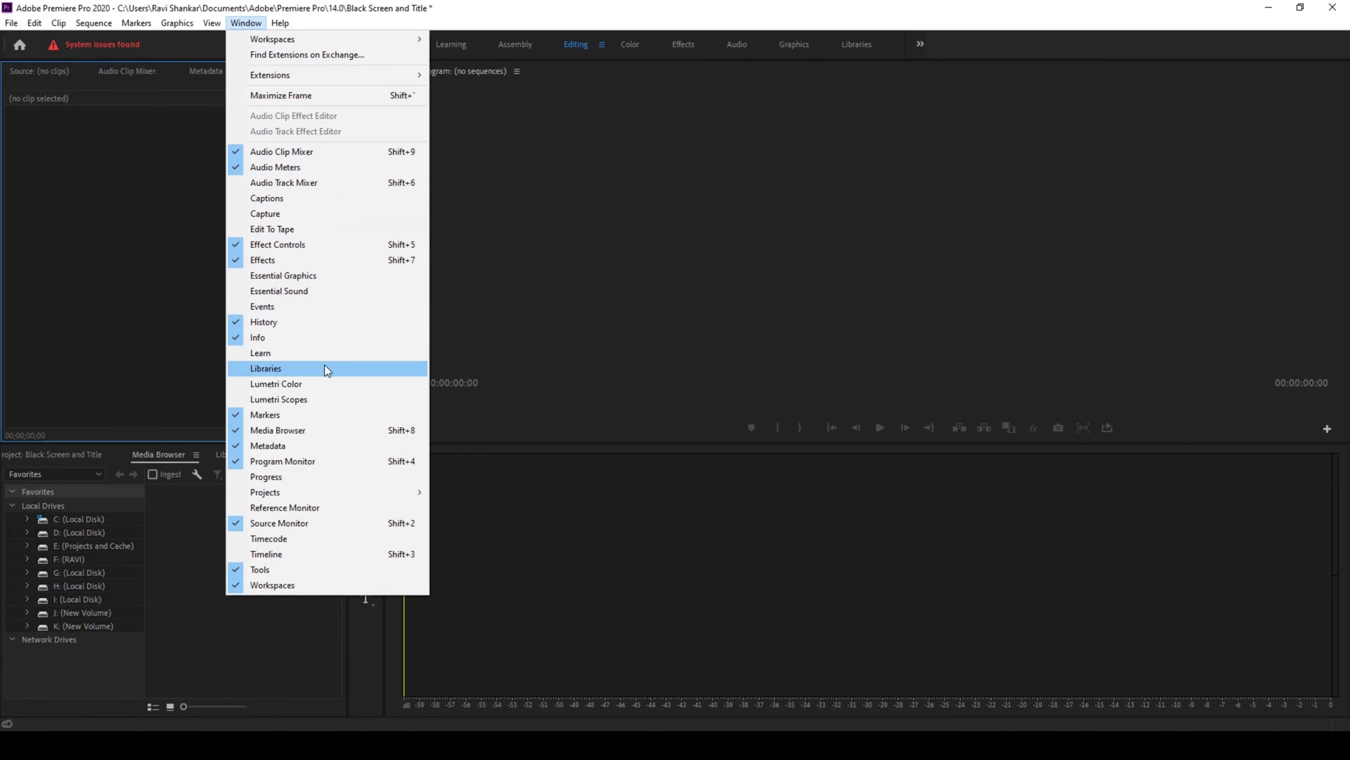
{"action": "left_click", "coordinate": [266, 554]}
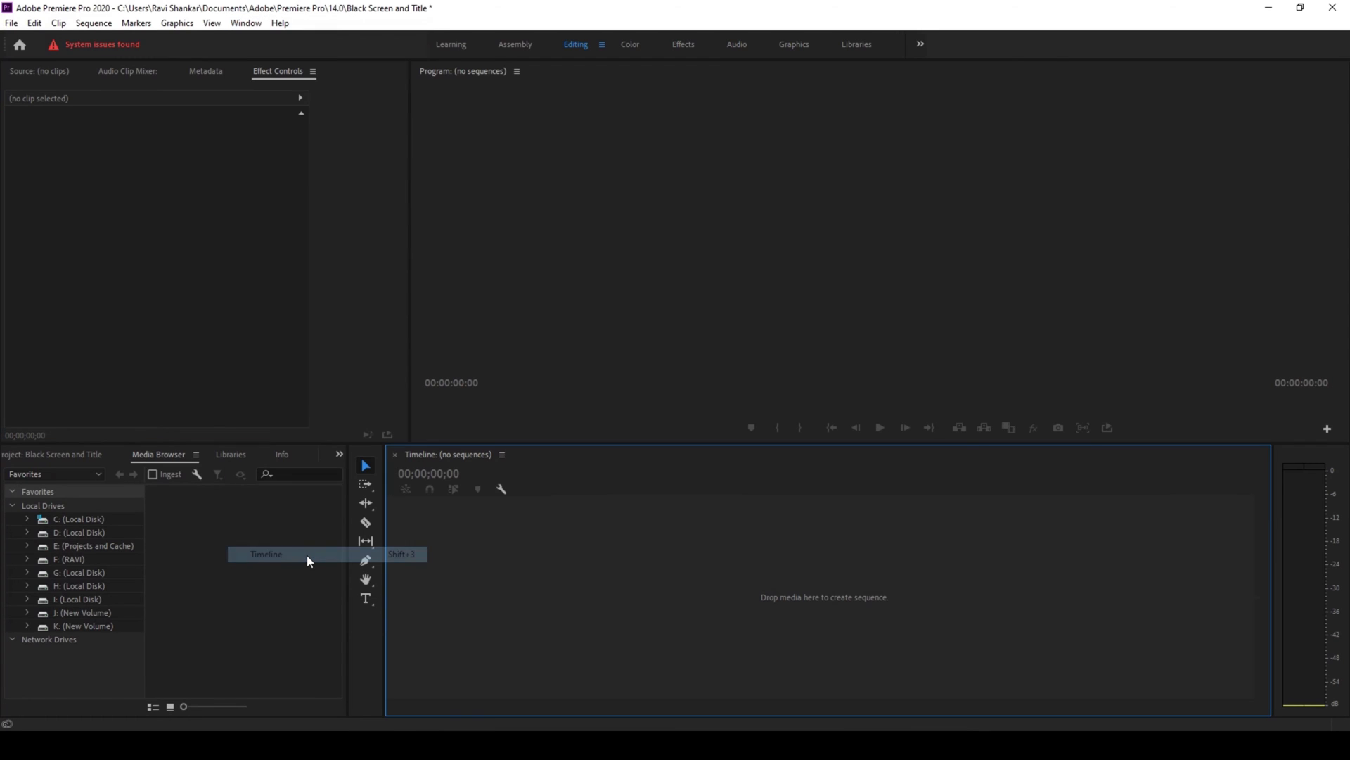
{"action": "mouse_move", "coordinate": [325, 77]}
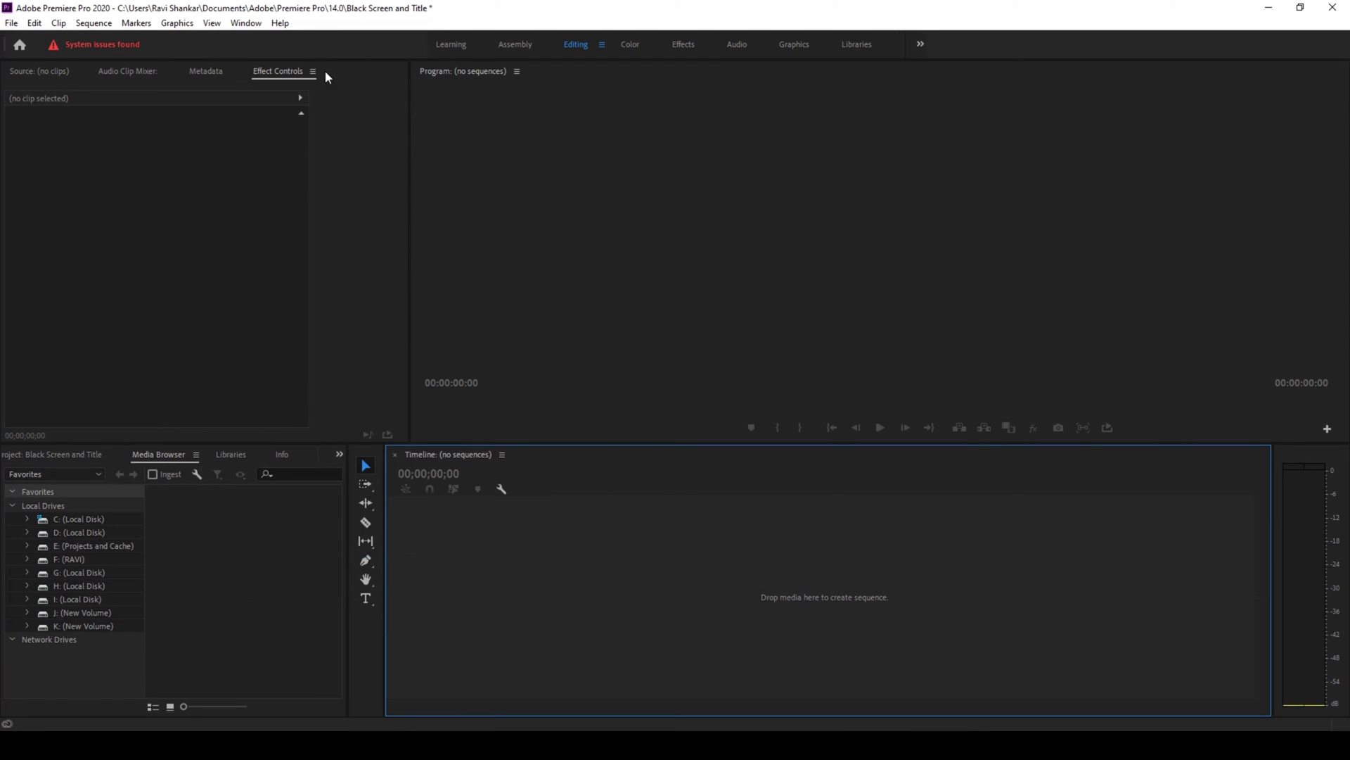
{"action": "mouse_move", "coordinate": [206, 77]}
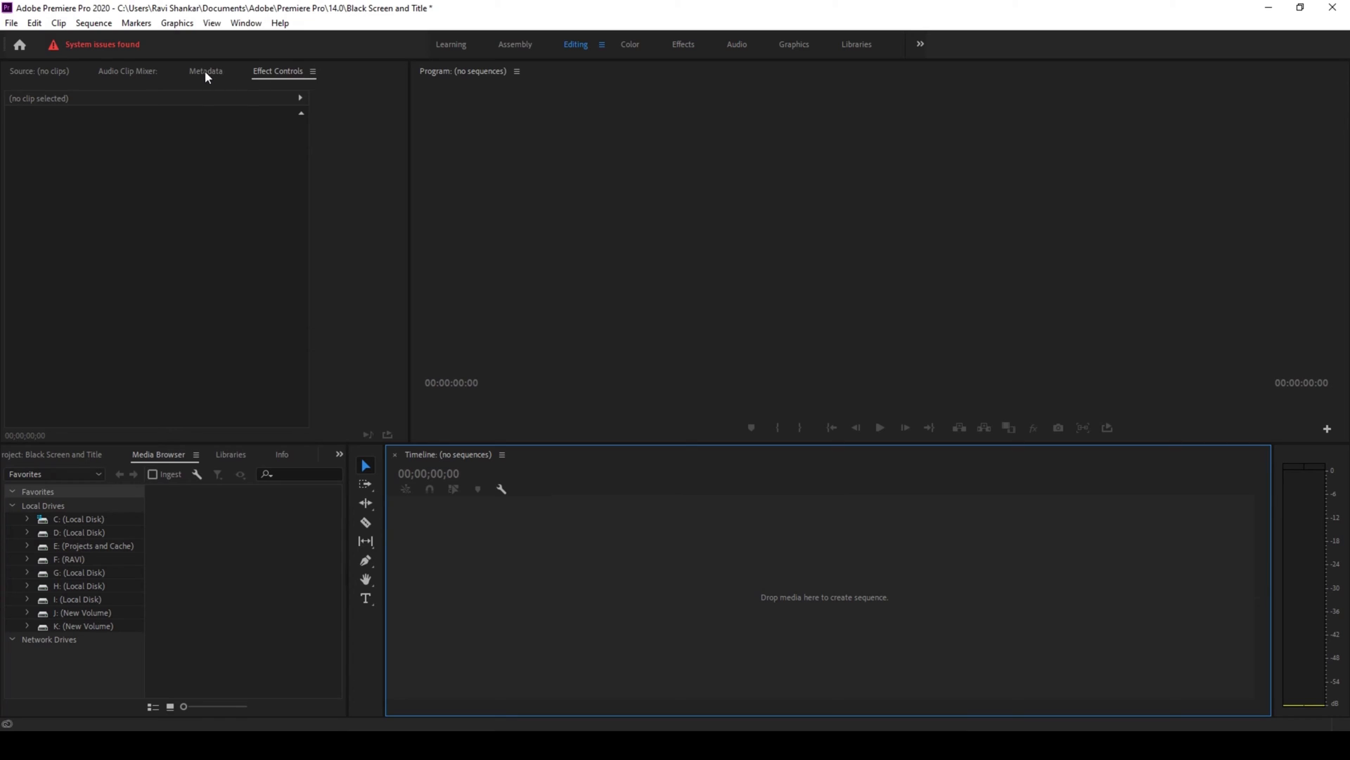
Bring Metadata forward and dock Info and History into different panel groups
{"action": "left_click", "coordinate": [206, 70]}
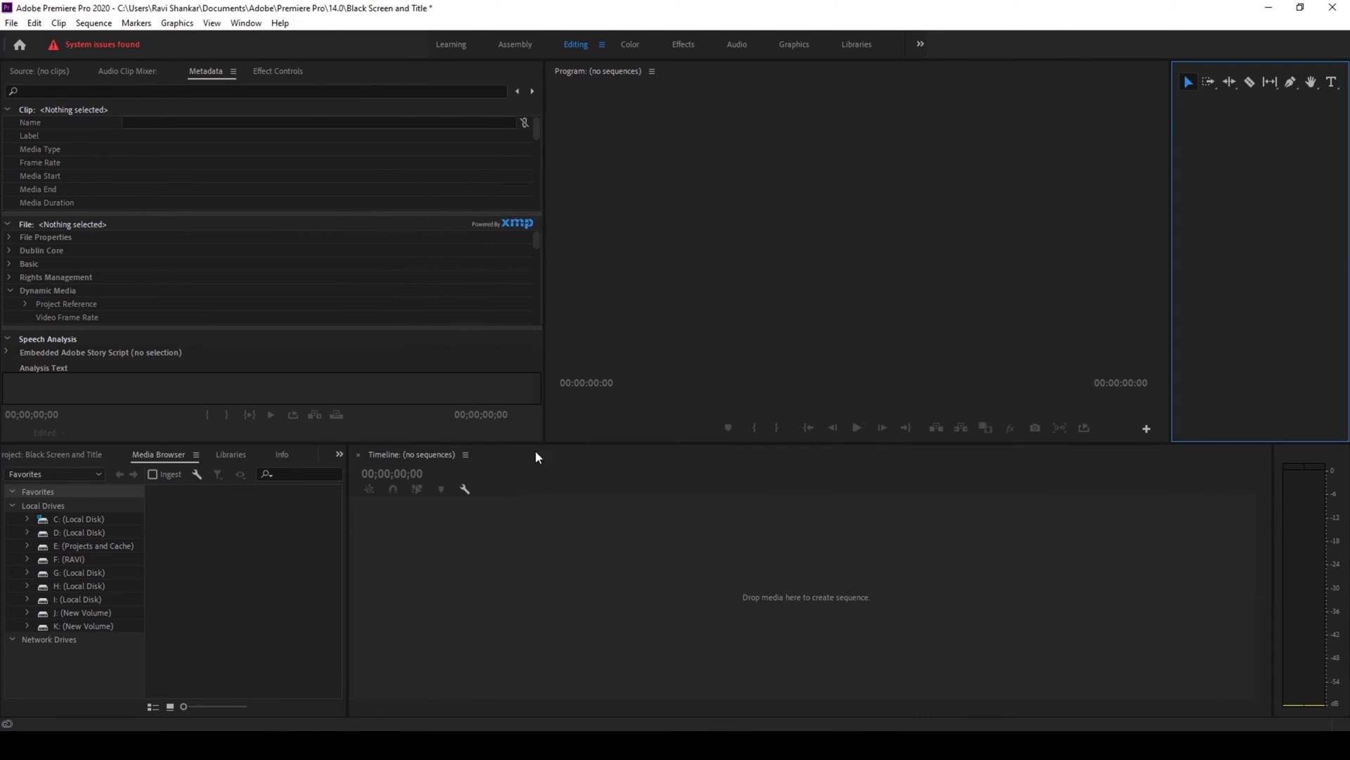
{"action": "left_click", "coordinate": [268, 453]}
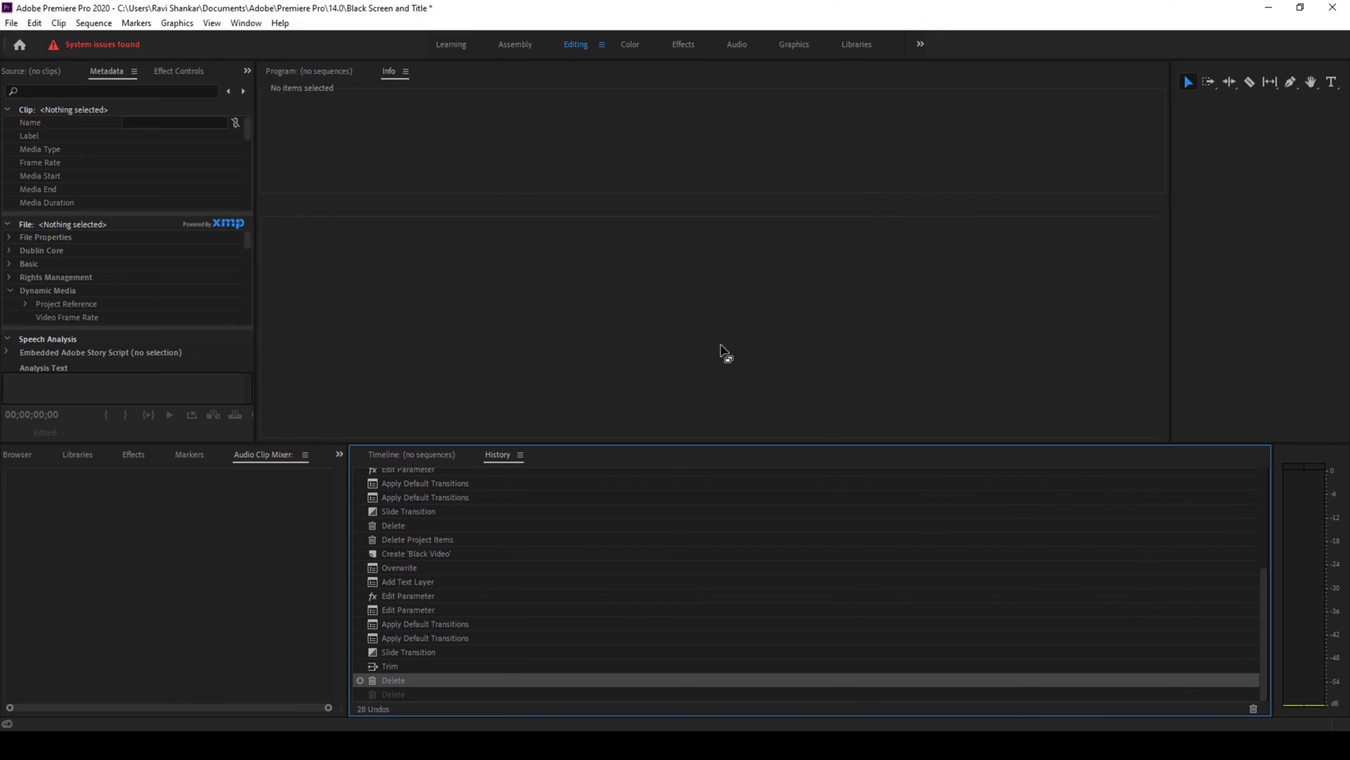
{"action": "mouse_move", "coordinate": [966, 183]}
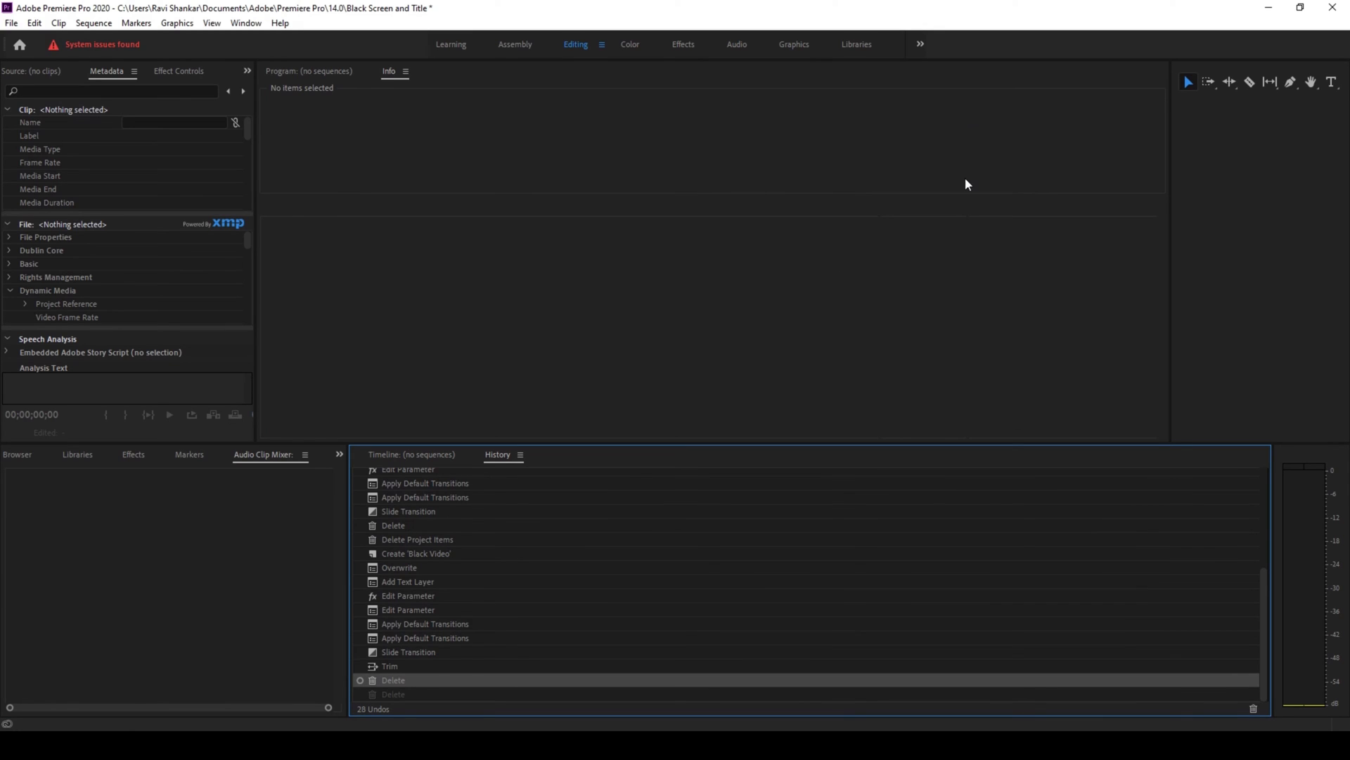
{"action": "mouse_move", "coordinate": [192, 149]}
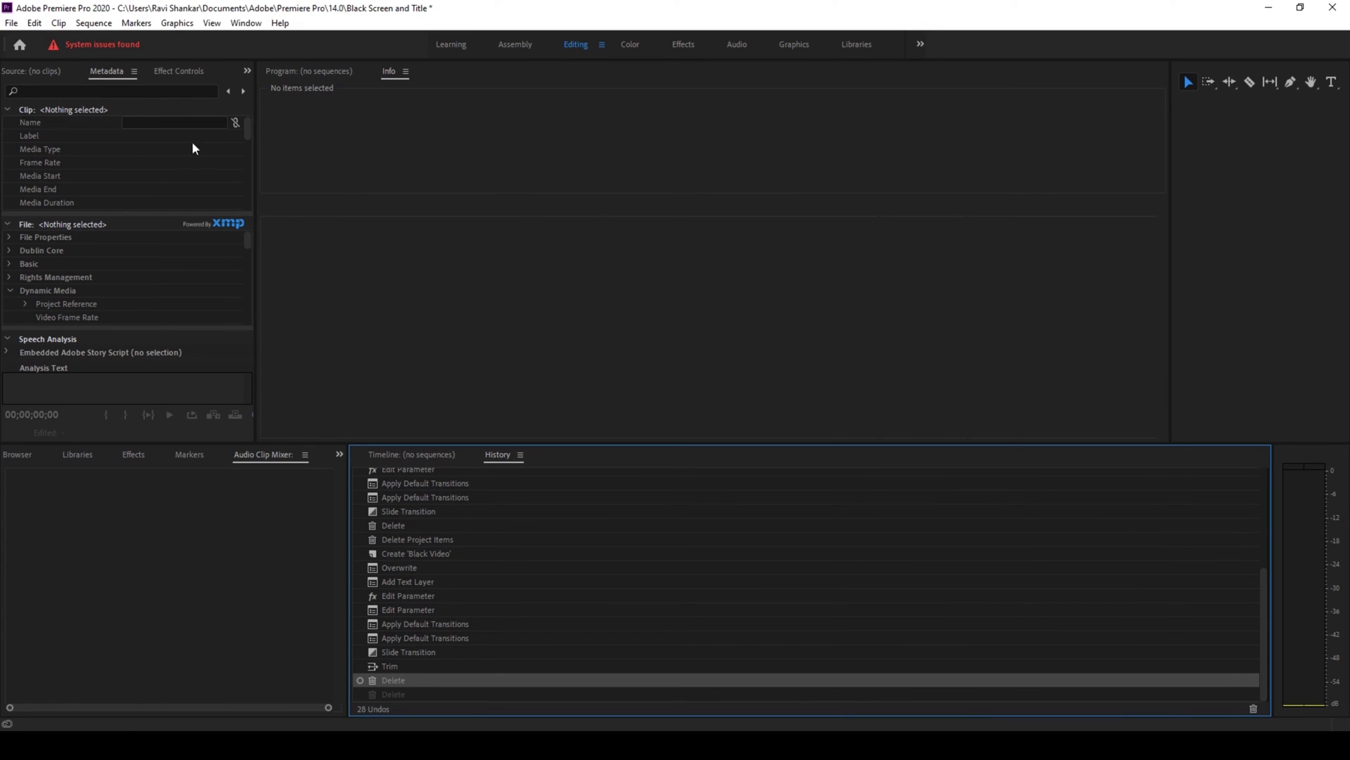
{"action": "mouse_move", "coordinate": [575, 43]}
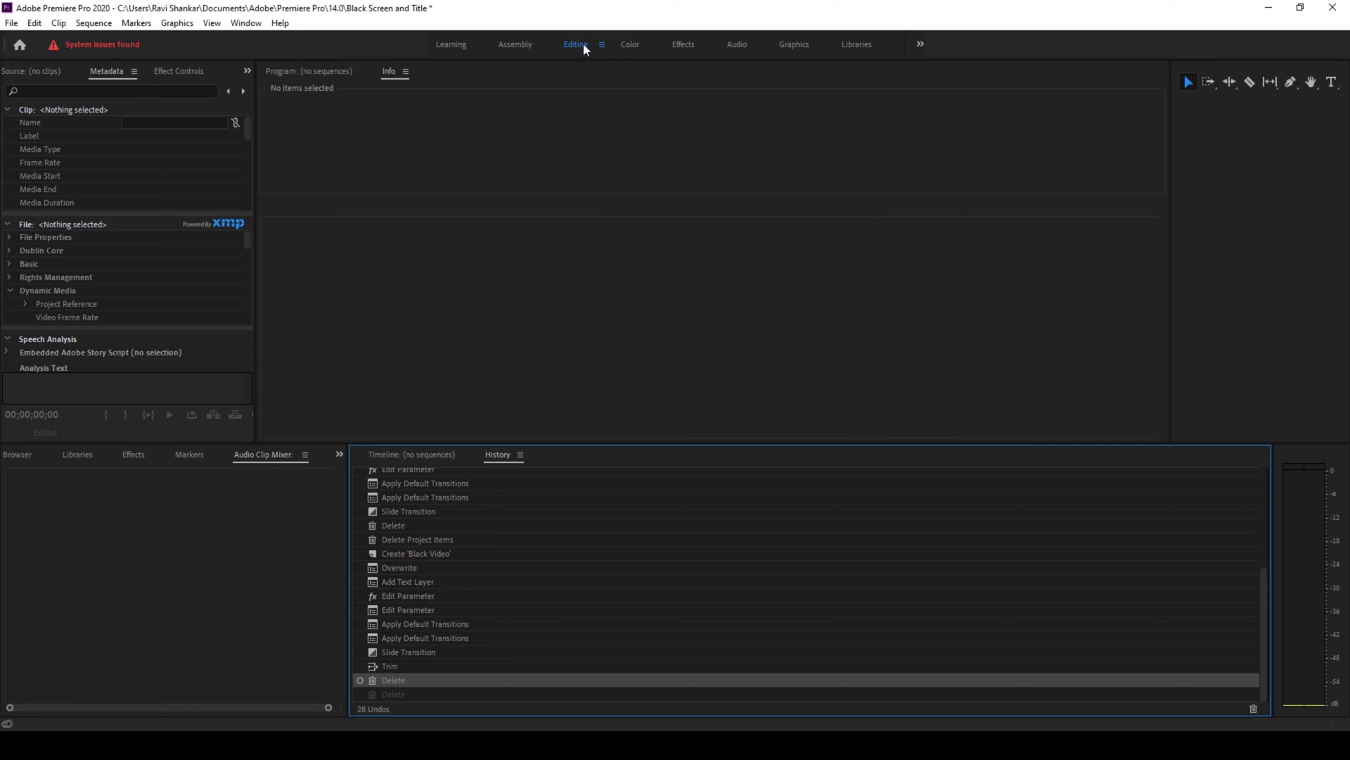
{"action": "mouse_move", "coordinate": [586, 47]}
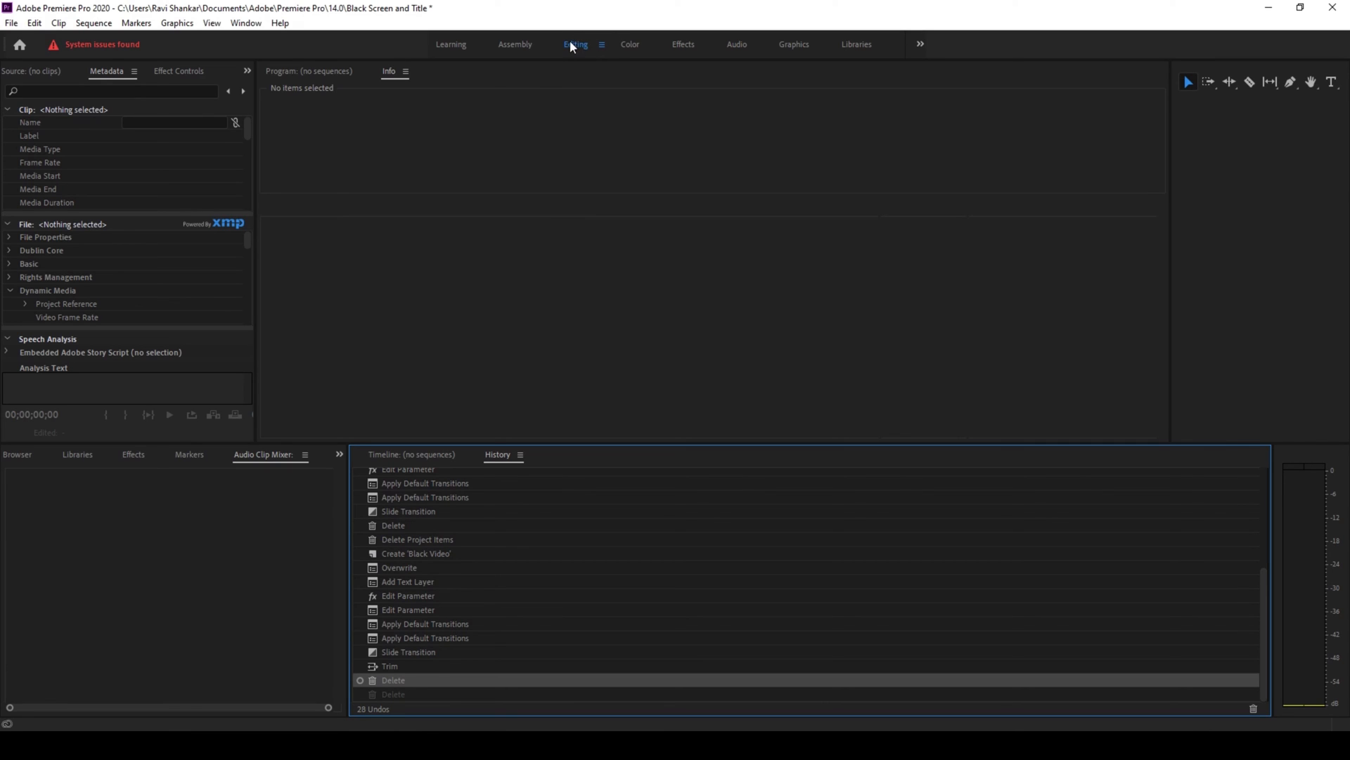
Reset the Editing workspace to its saved layout and widen the Program monitor
{"action": "left_click", "coordinate": [603, 44]}
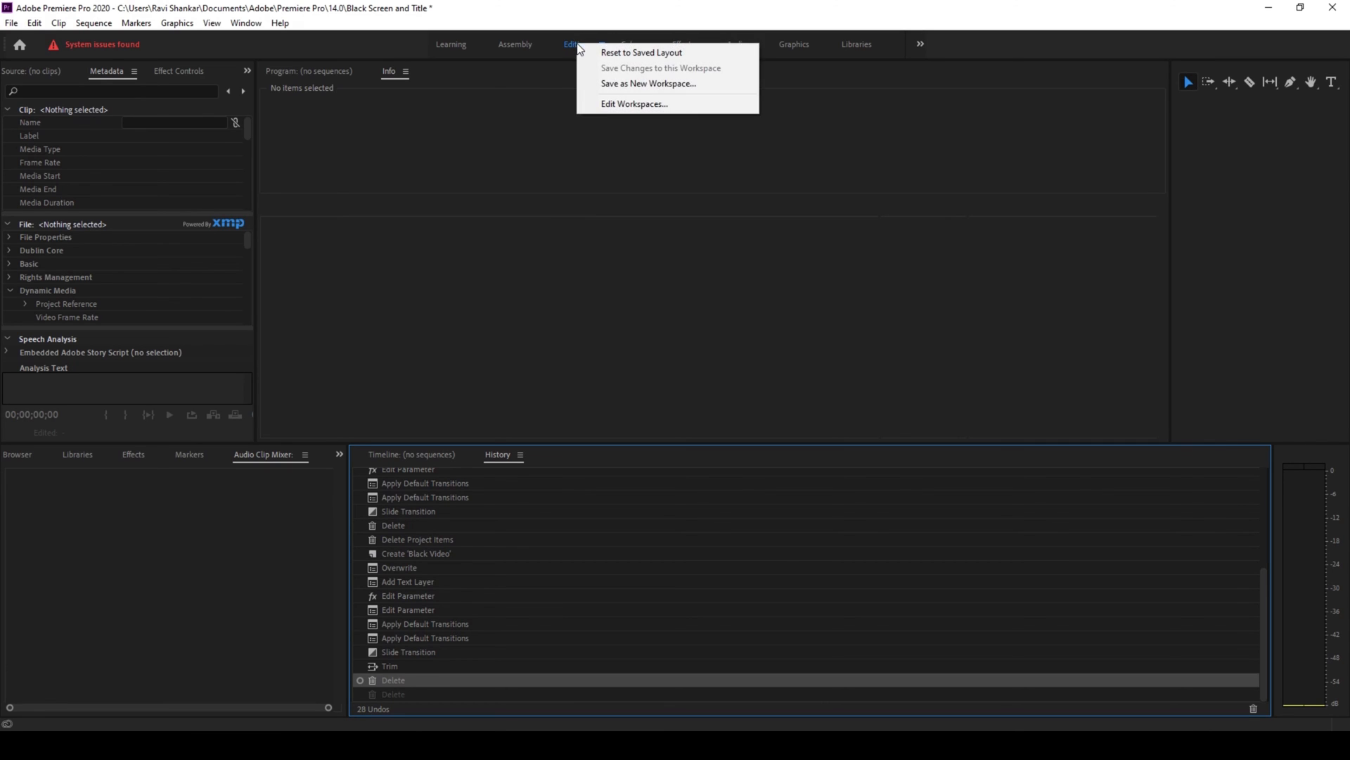
{"action": "left_click", "coordinate": [611, 59]}
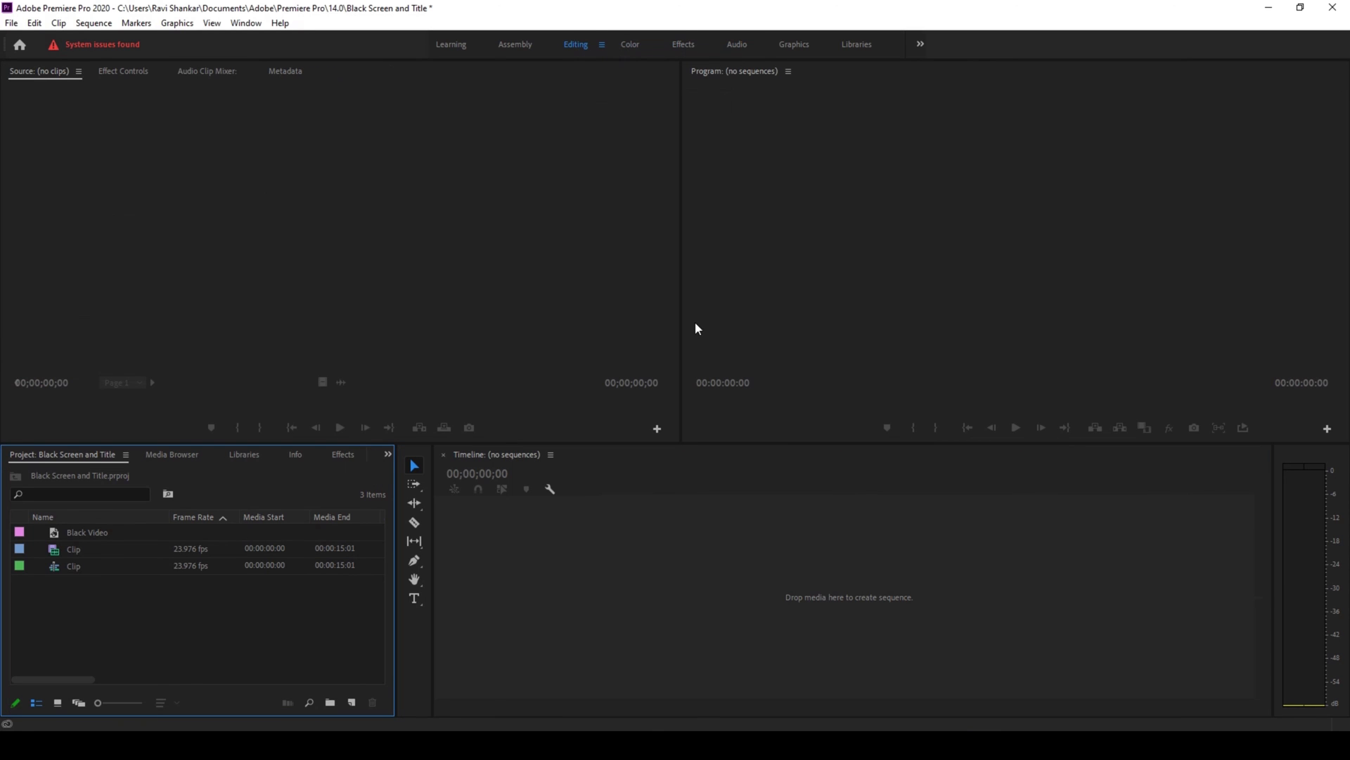
{"action": "left_click_drag", "start_coordinate": [680, 327], "coordinate": [537, 330]}
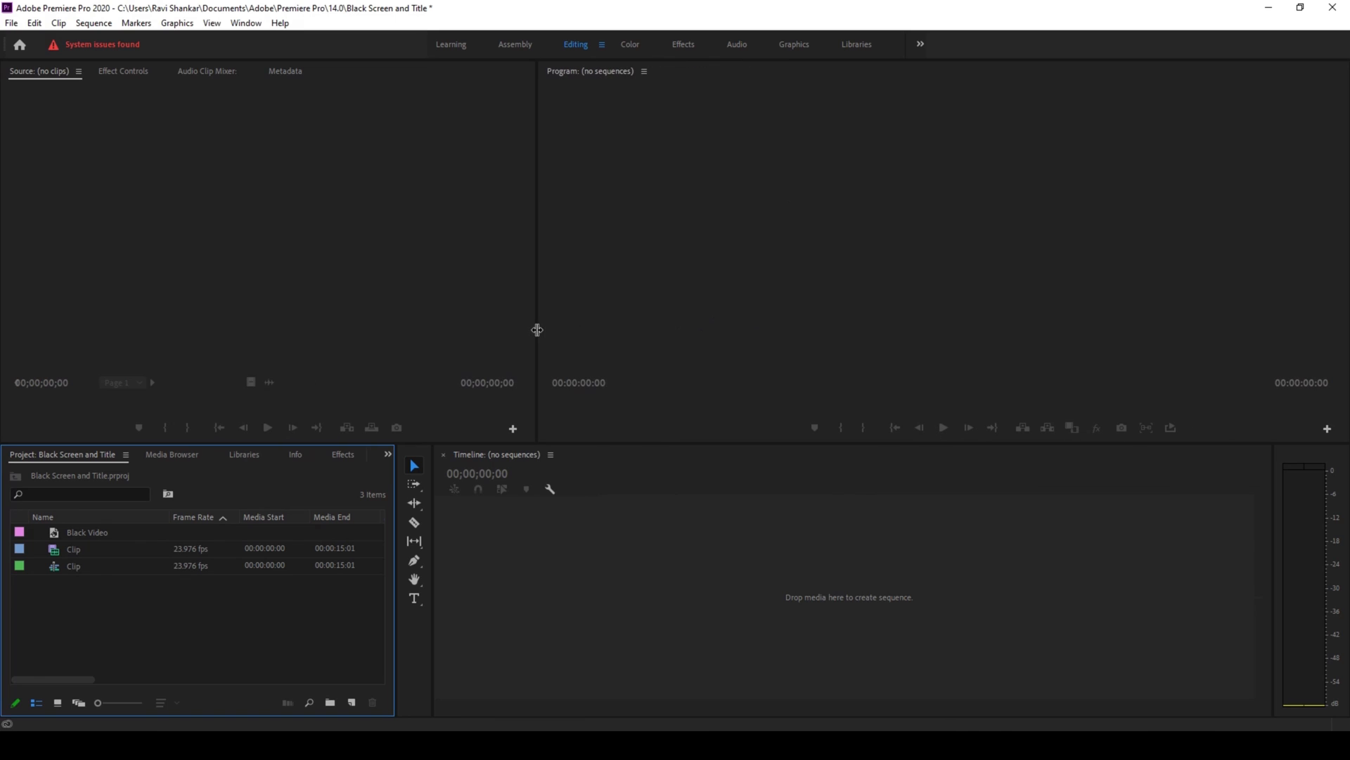